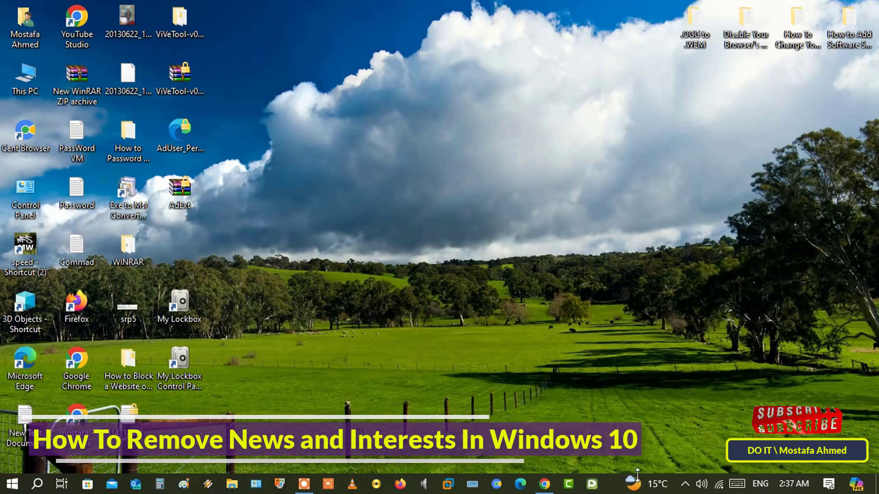
Step: Show the News and interests feed from the taskbar weather widget and browse its stories
click(633, 483)
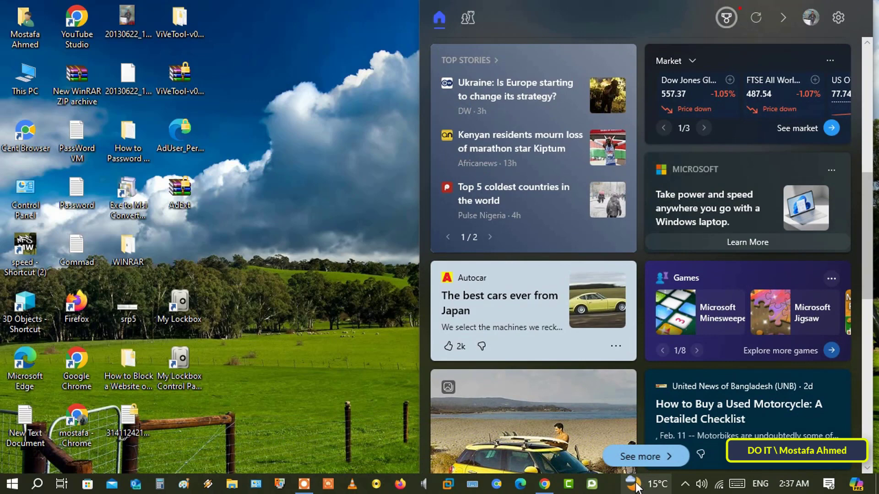
scroll(down, 3)
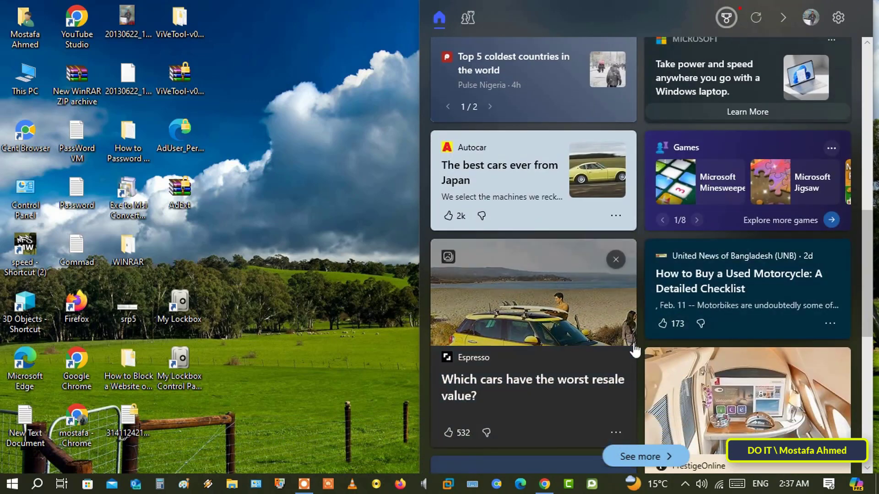
mouse_move(383, 397)
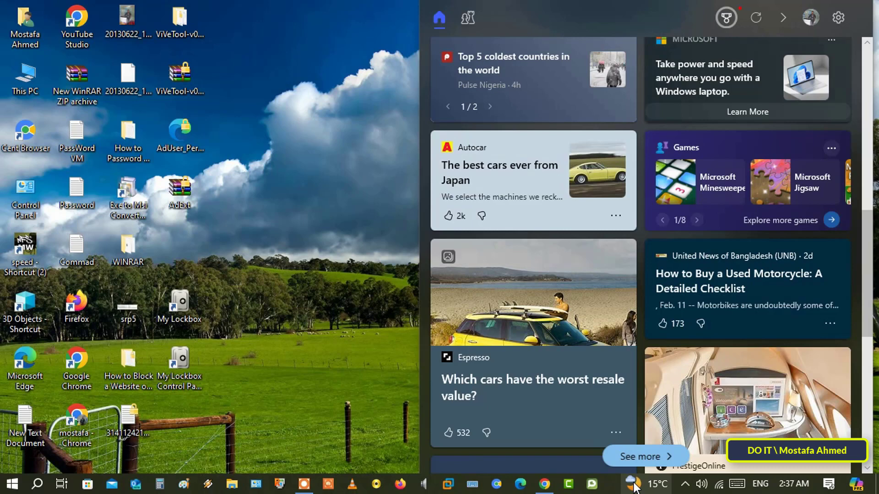
Step: Turn off News and interests from the taskbar's right-click menu so the weather item disappears
right_click(633, 484)
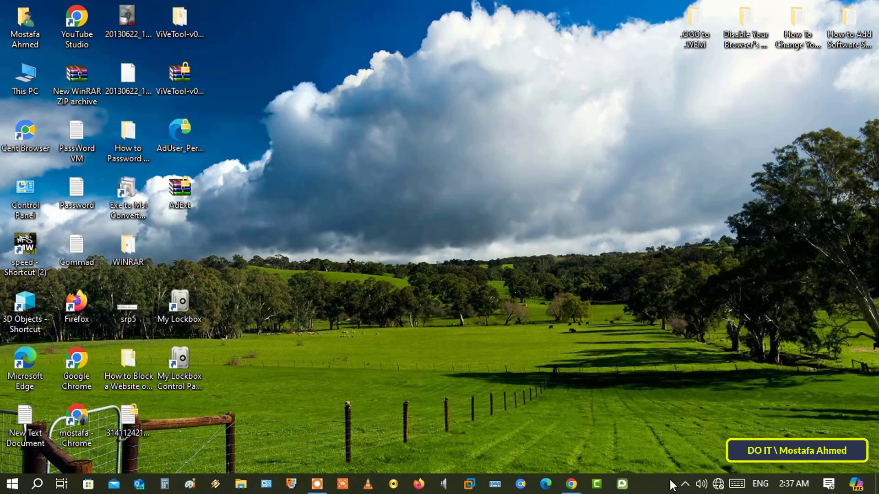
click(685, 483)
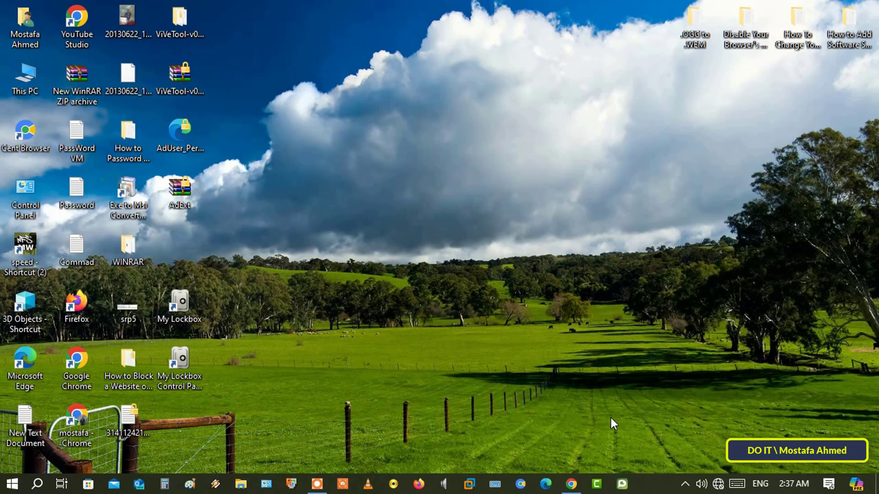
mouse_move(609, 425)
text(gpedit.ms)
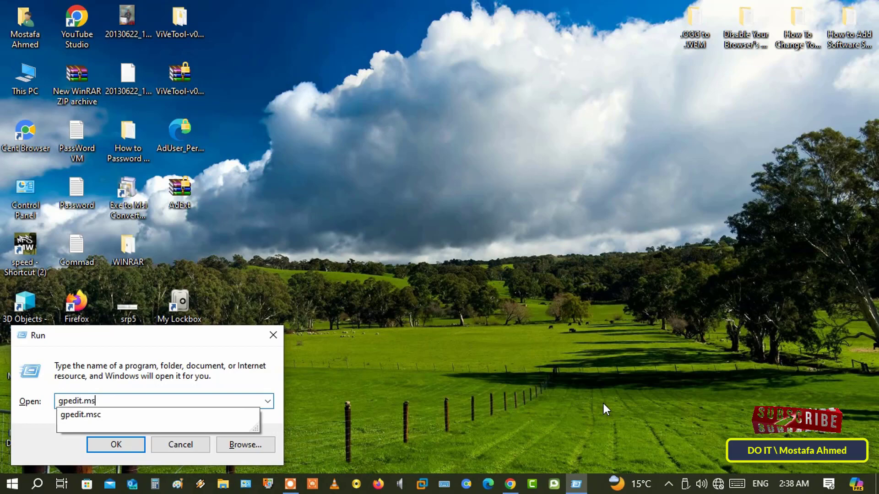
Step: Launch the Local Group Policy Editor from the Run box with gpedit.msc
click(116, 444)
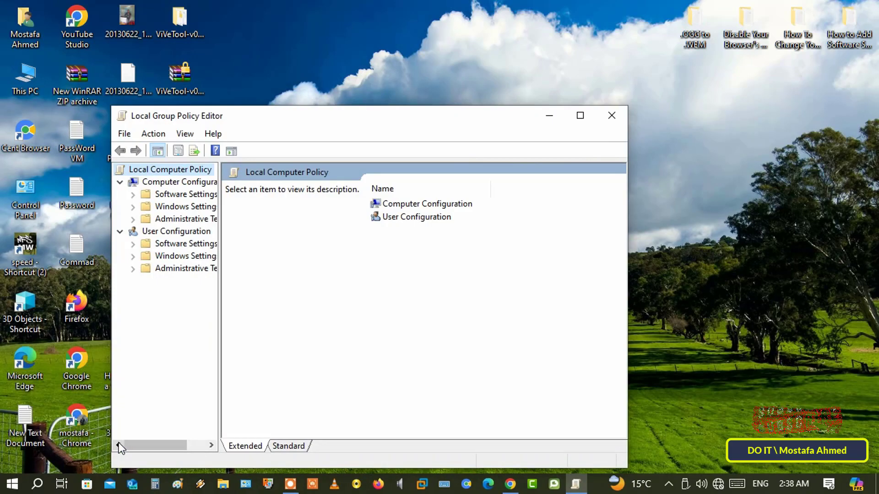
Step: Maximize the editor and select 'Enable news and interests on the taskbar' under Windows Components > News and interests
click(581, 116)
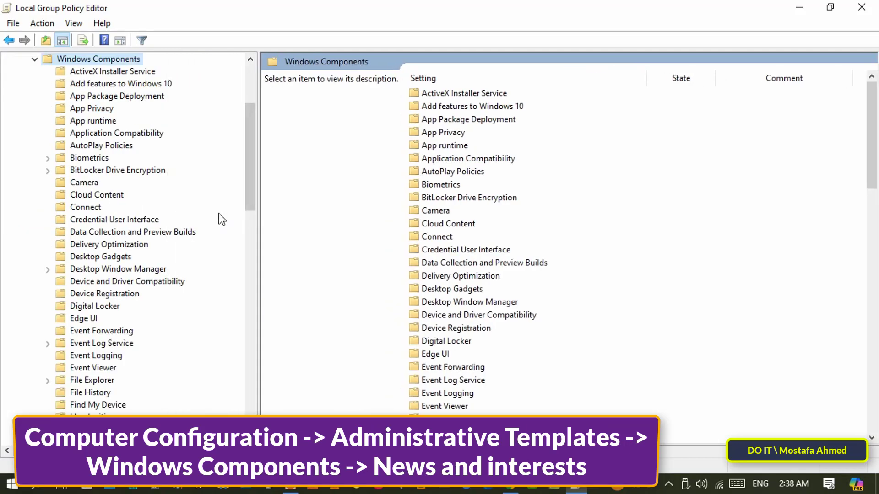
scroll(down, 3)
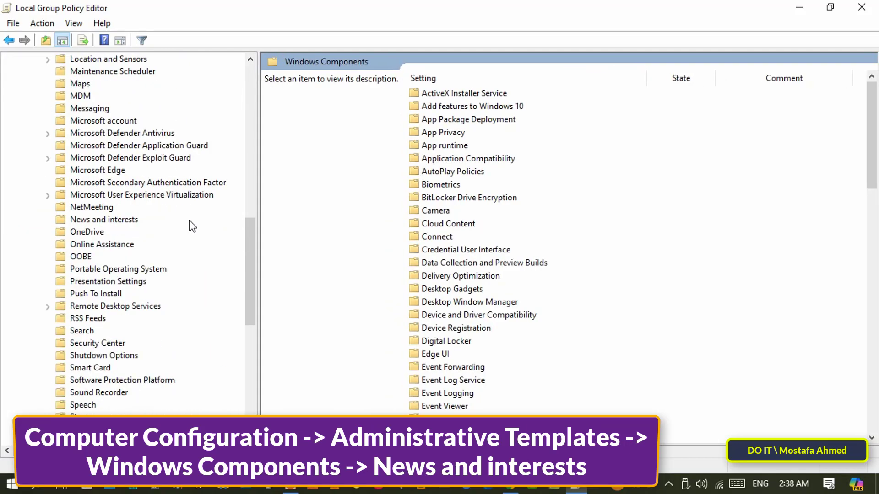
click(103, 219)
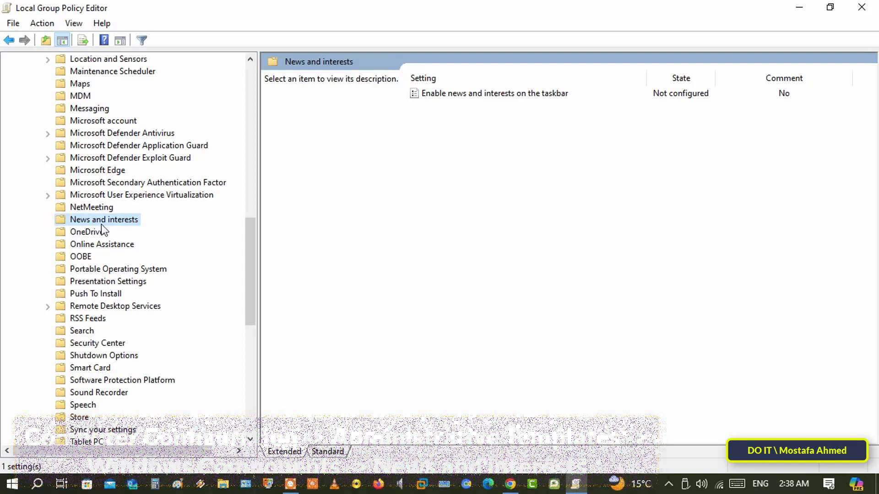
click(494, 94)
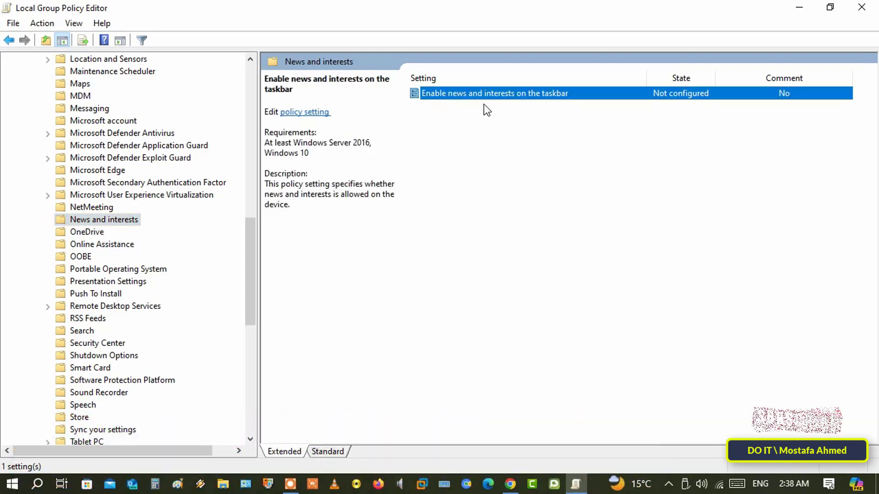
Step: Set the 'Enable news and interests on the taskbar' policy to Disabled and confirm
double_click(494, 93)
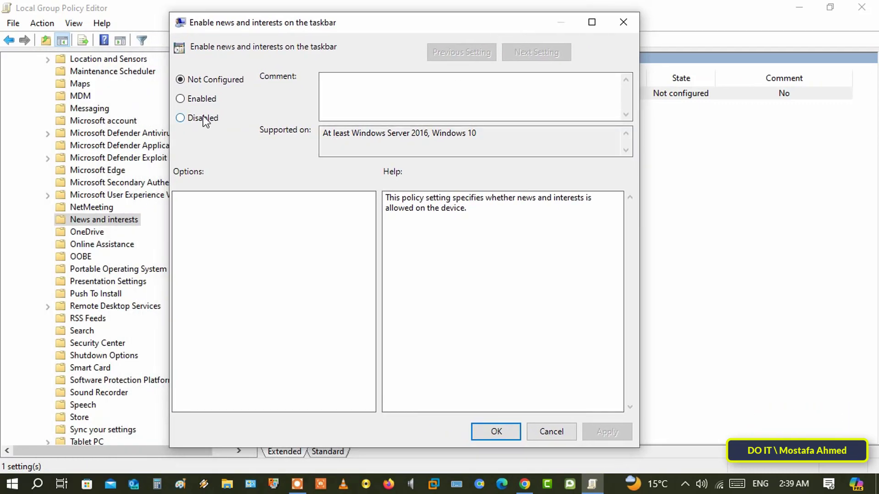
click(180, 118)
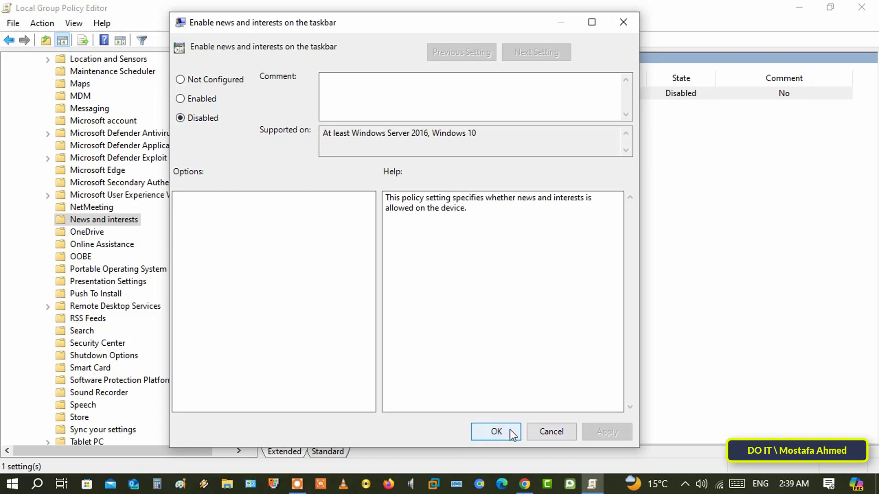
click(495, 431)
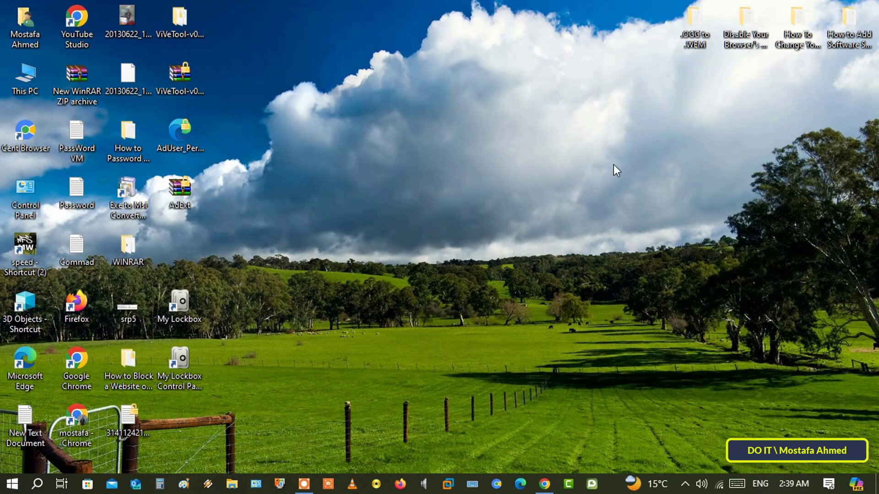
mouse_move(10, 483)
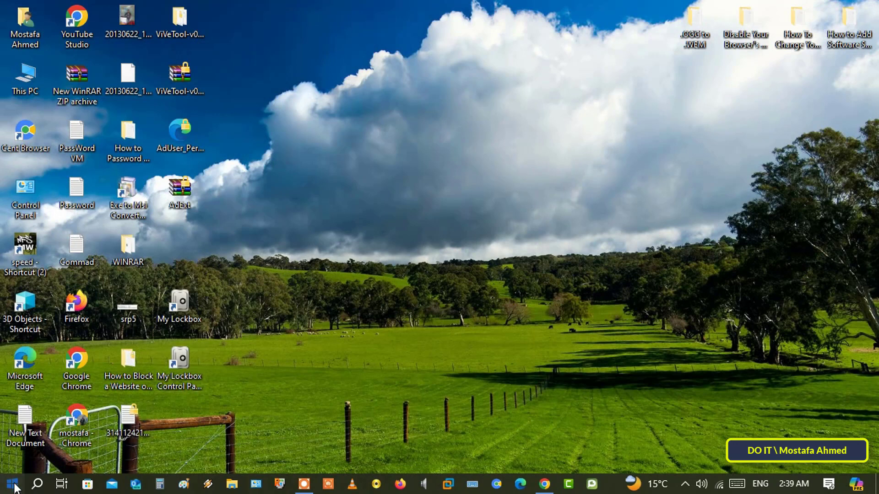
Step: Bring up the Start menu to reach the Power options for a restart
click(11, 483)
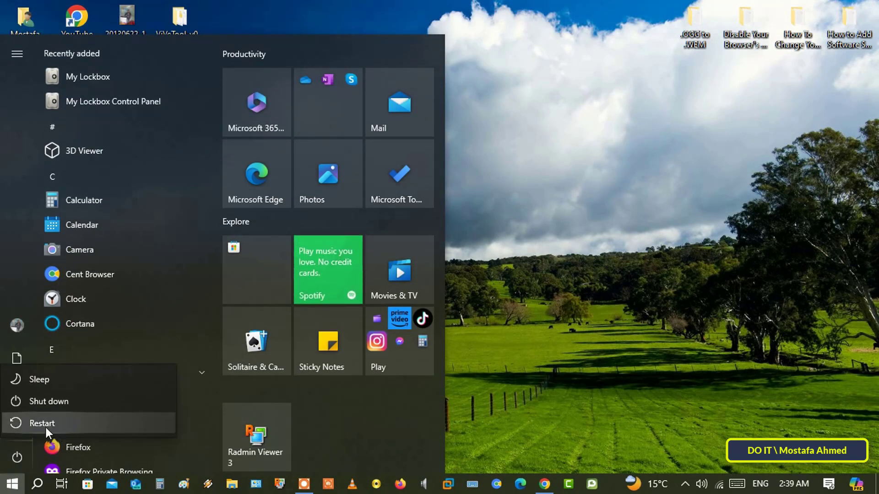
mouse_move(85, 423)
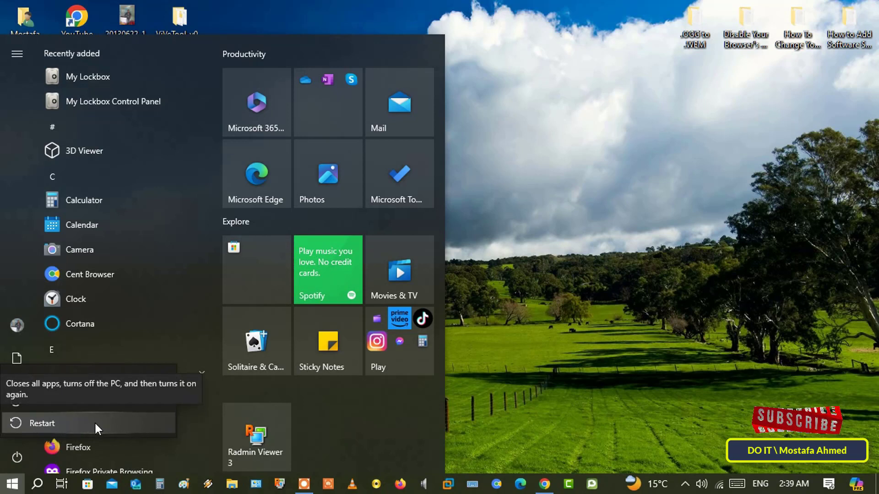
mouse_move(542, 366)
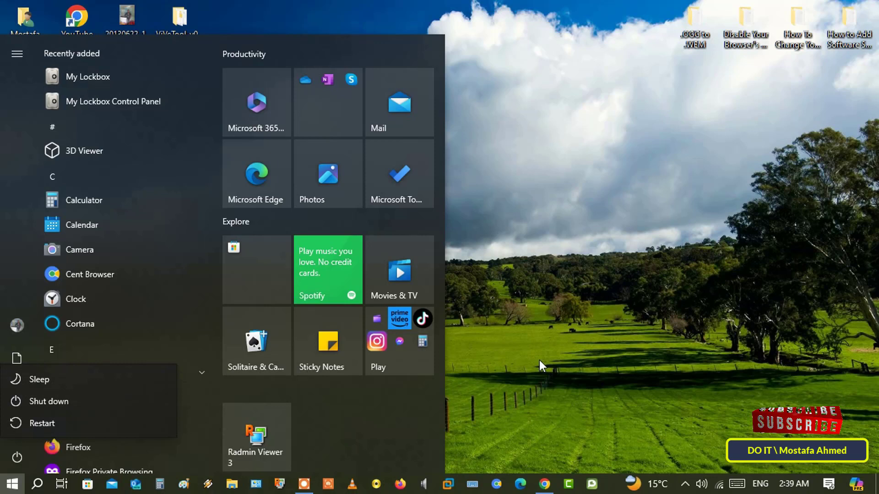
mouse_move(572, 345)
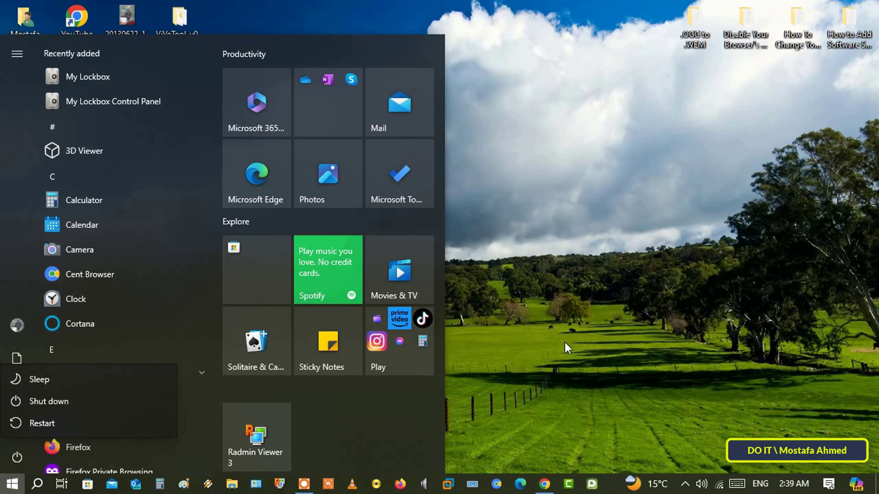
mouse_move(557, 351)
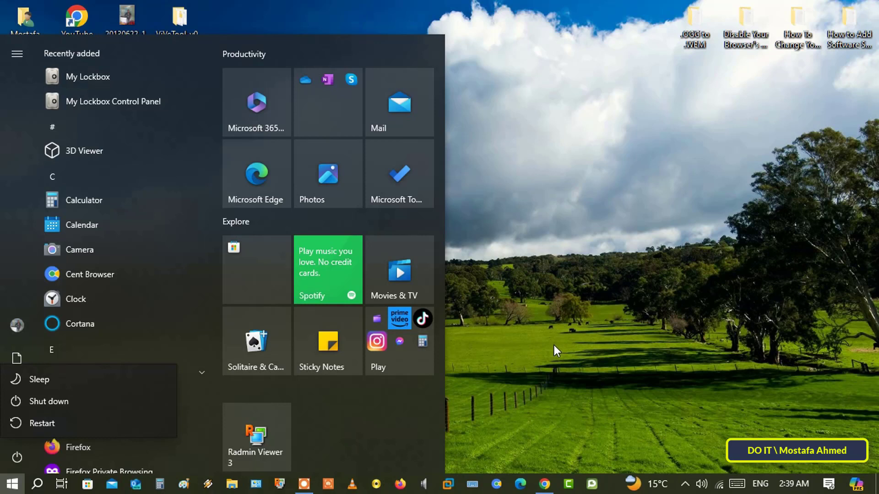